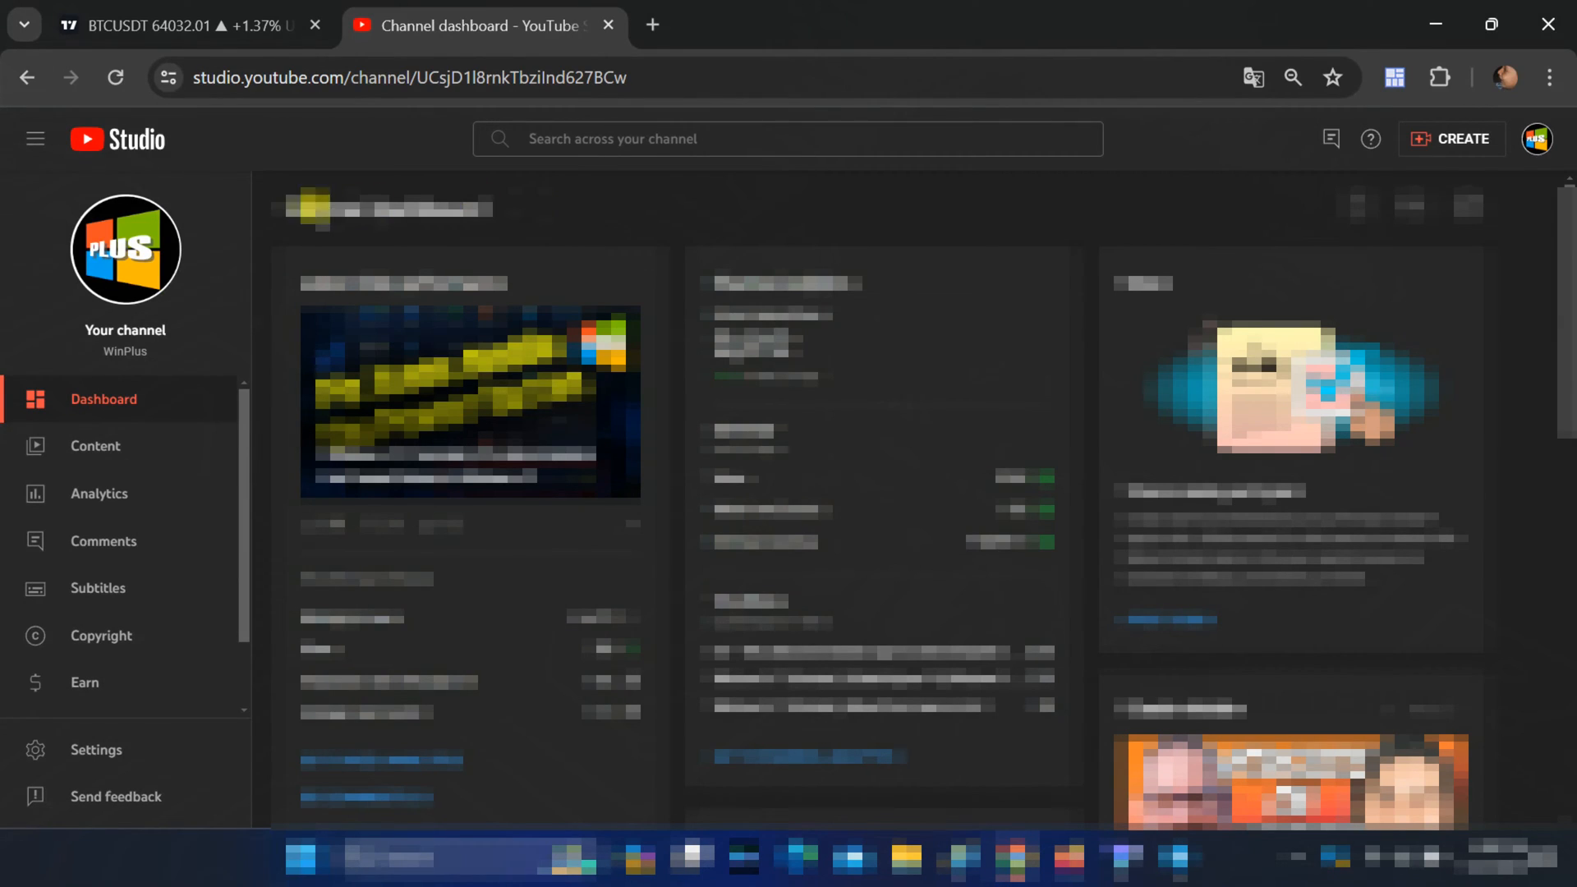
{"action": "mouse_move", "coordinate": [95, 550]}
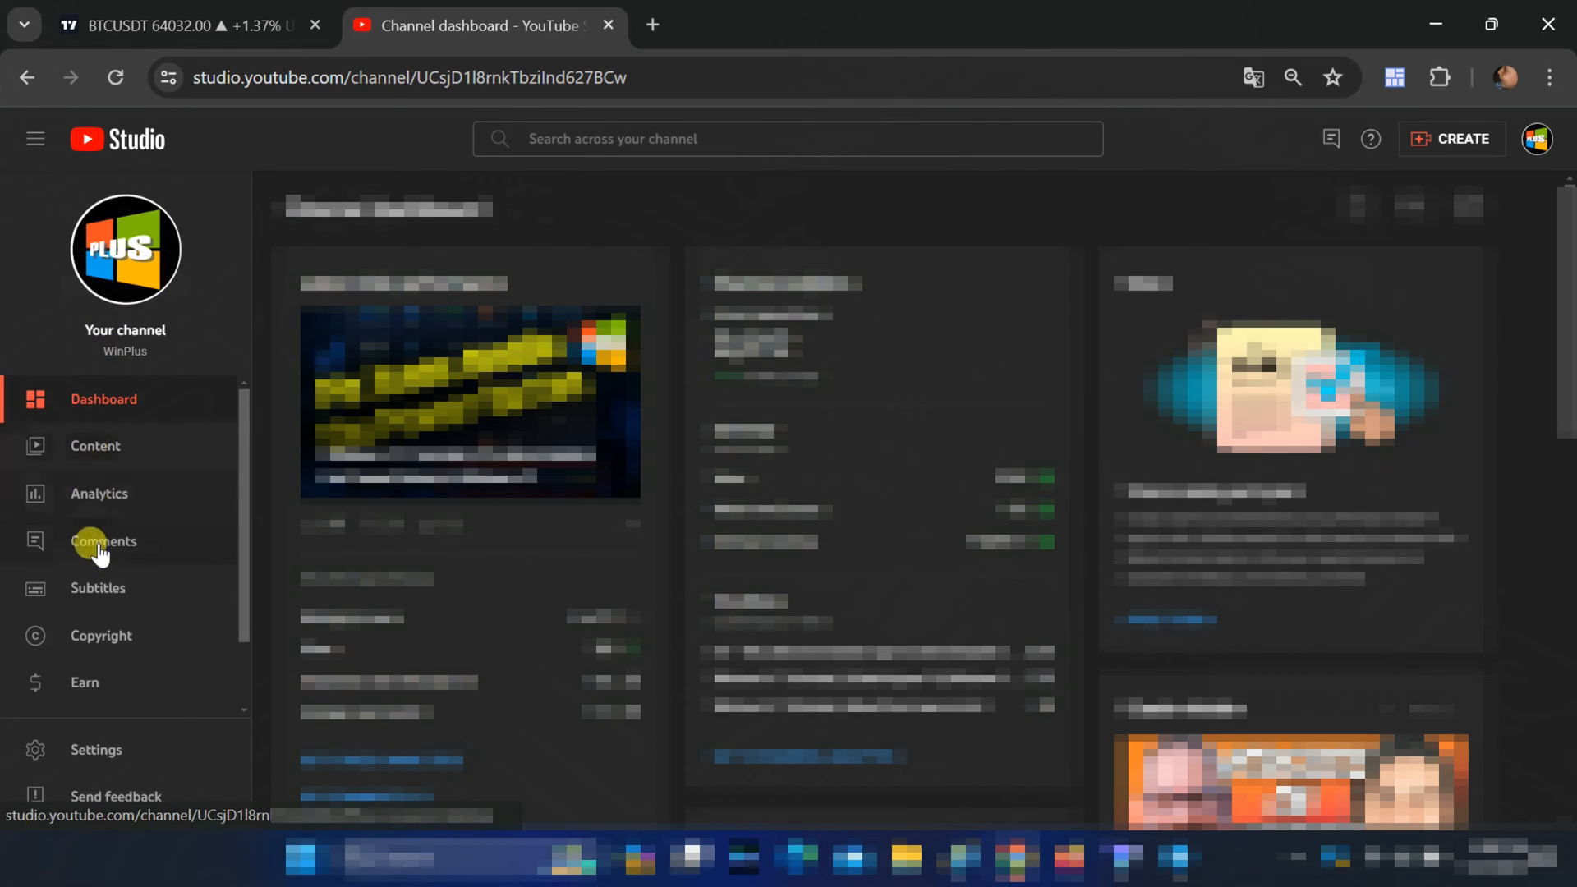
{"action": "mouse_move", "coordinate": [90, 564]}
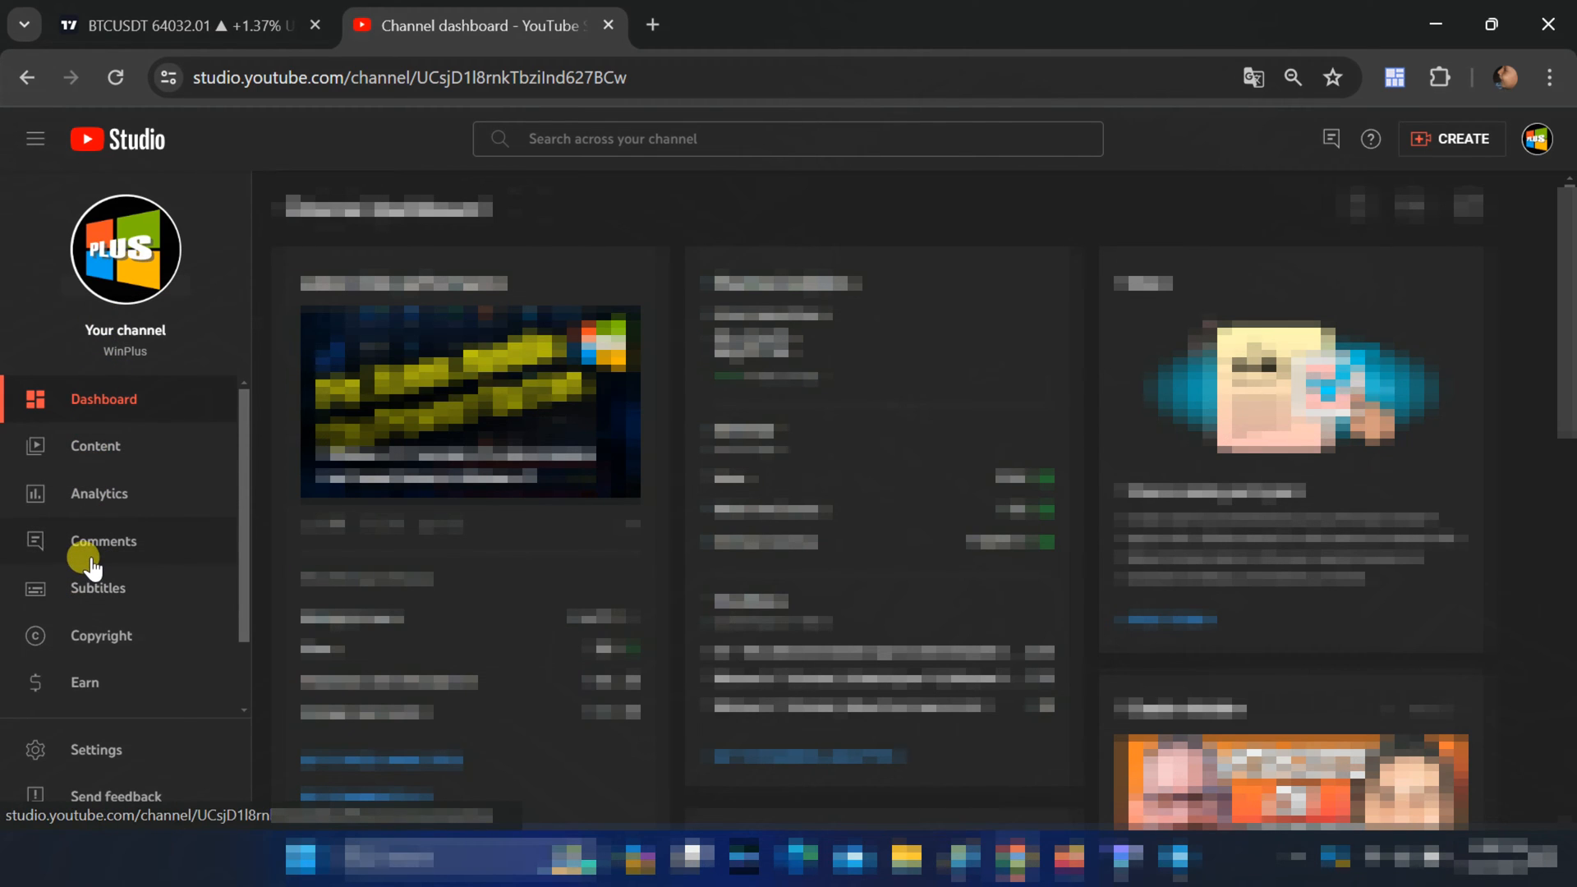
- Go to Customization's Basic info tab and select the WinPlus channel name
{"action": "scroll", "scroll_direction": "down", "scroll_amount": 3}
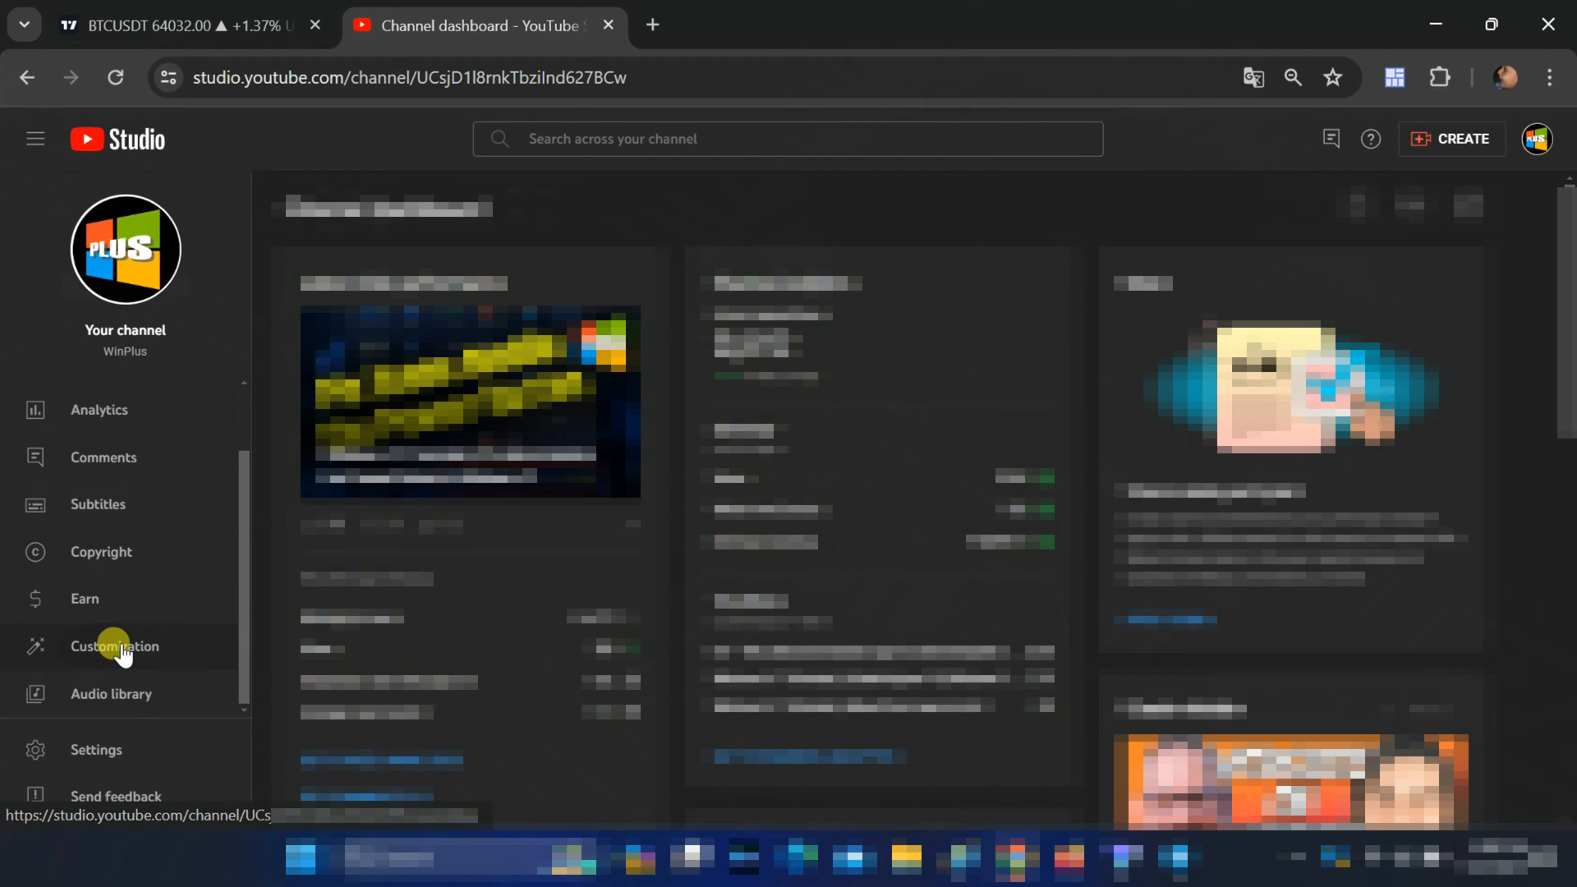
{"action": "left_click", "coordinate": [115, 645]}
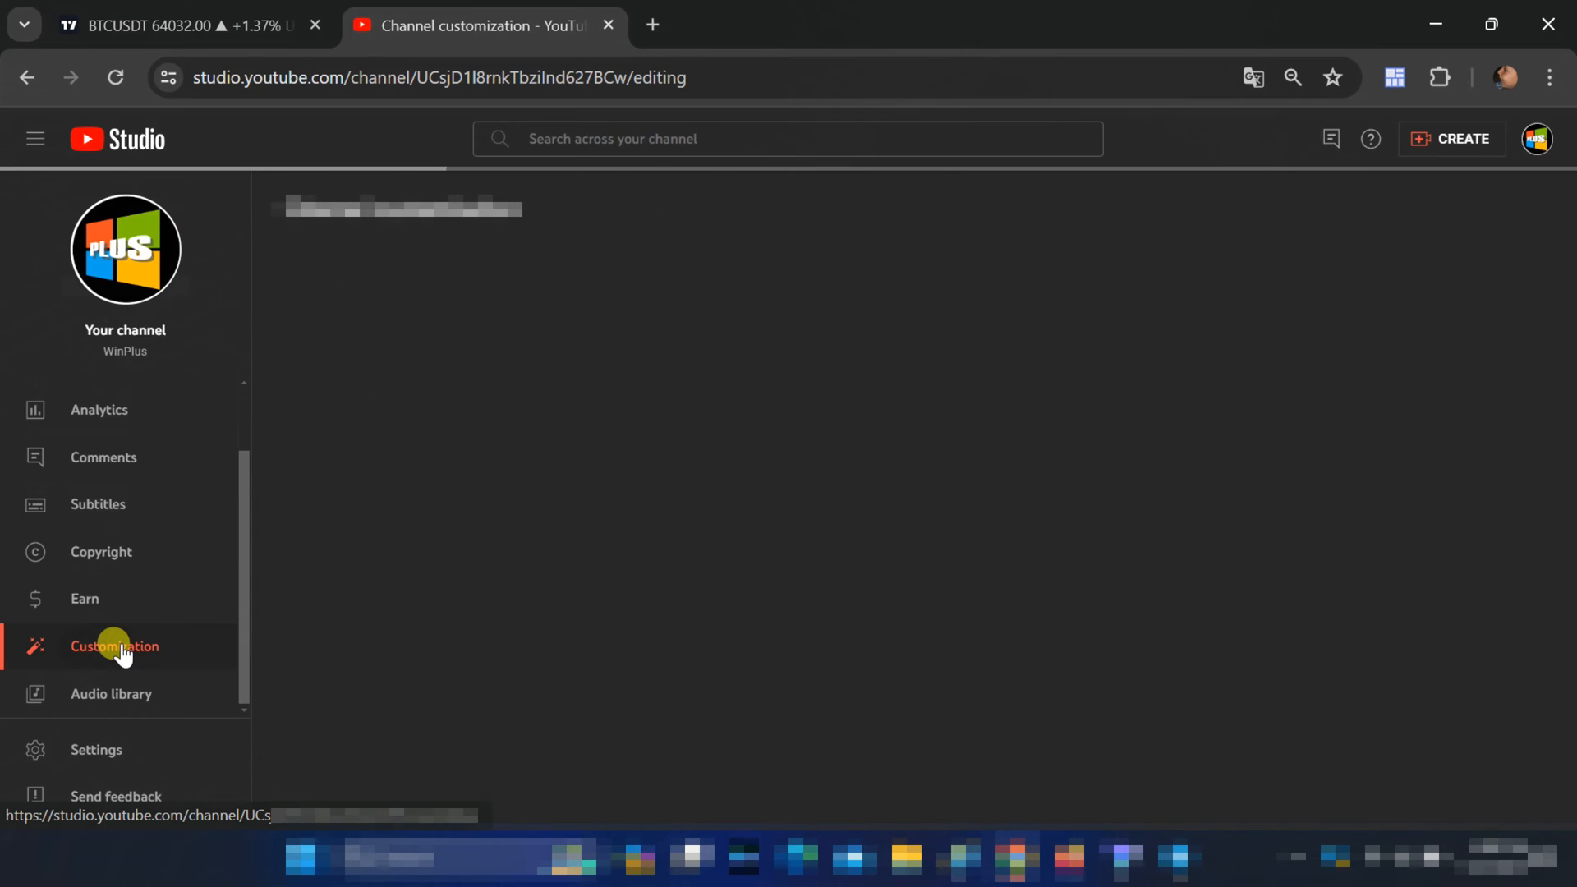
{"action": "left_click", "coordinate": [113, 645]}
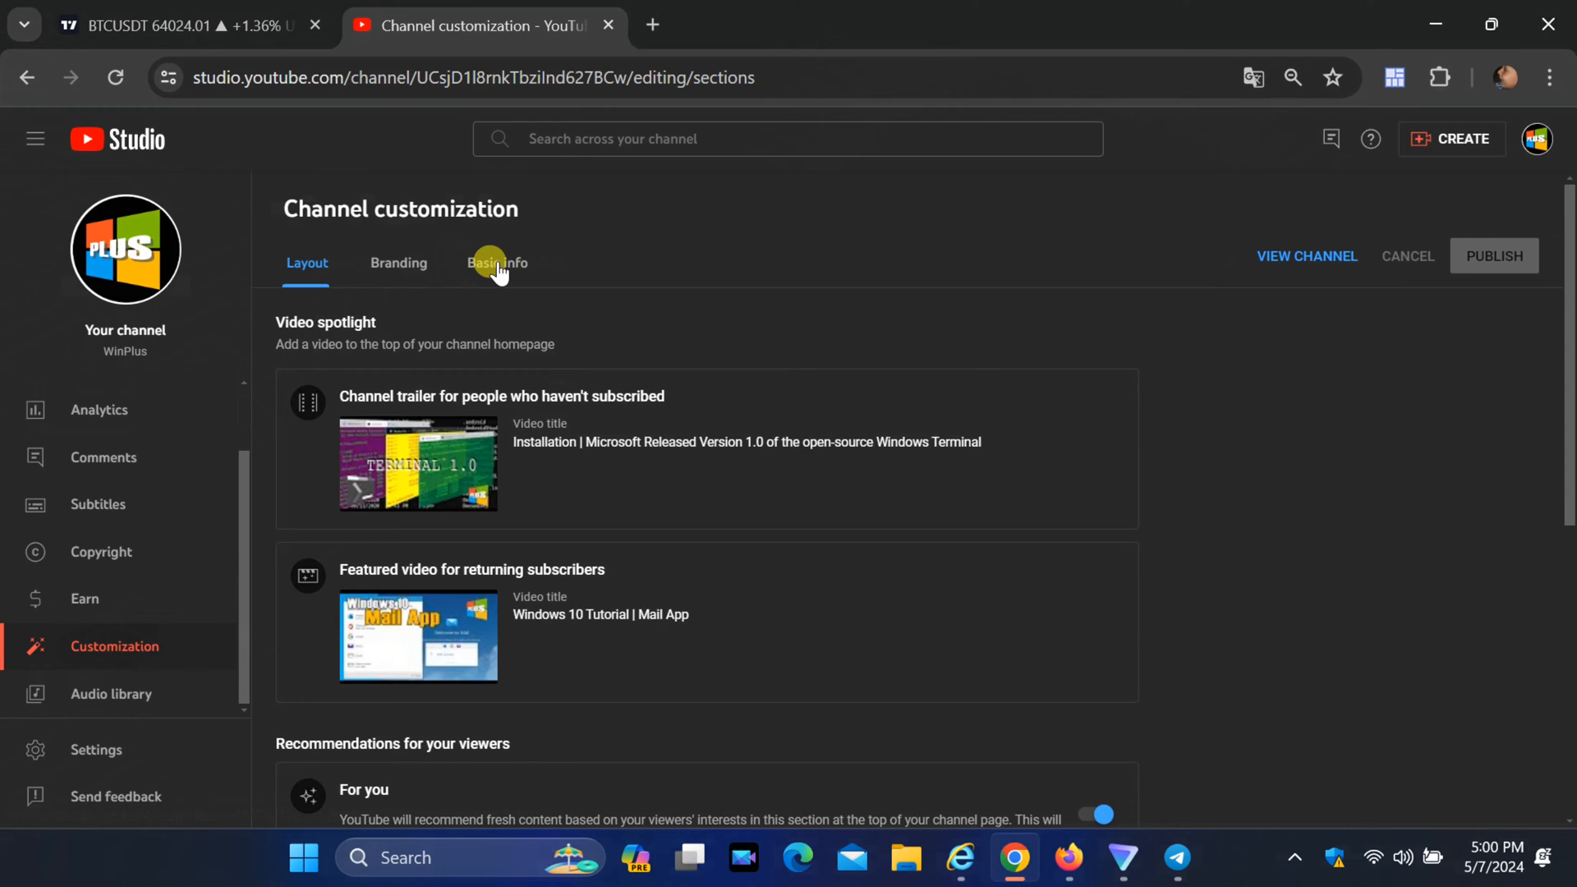
{"action": "left_click", "coordinate": [497, 263]}
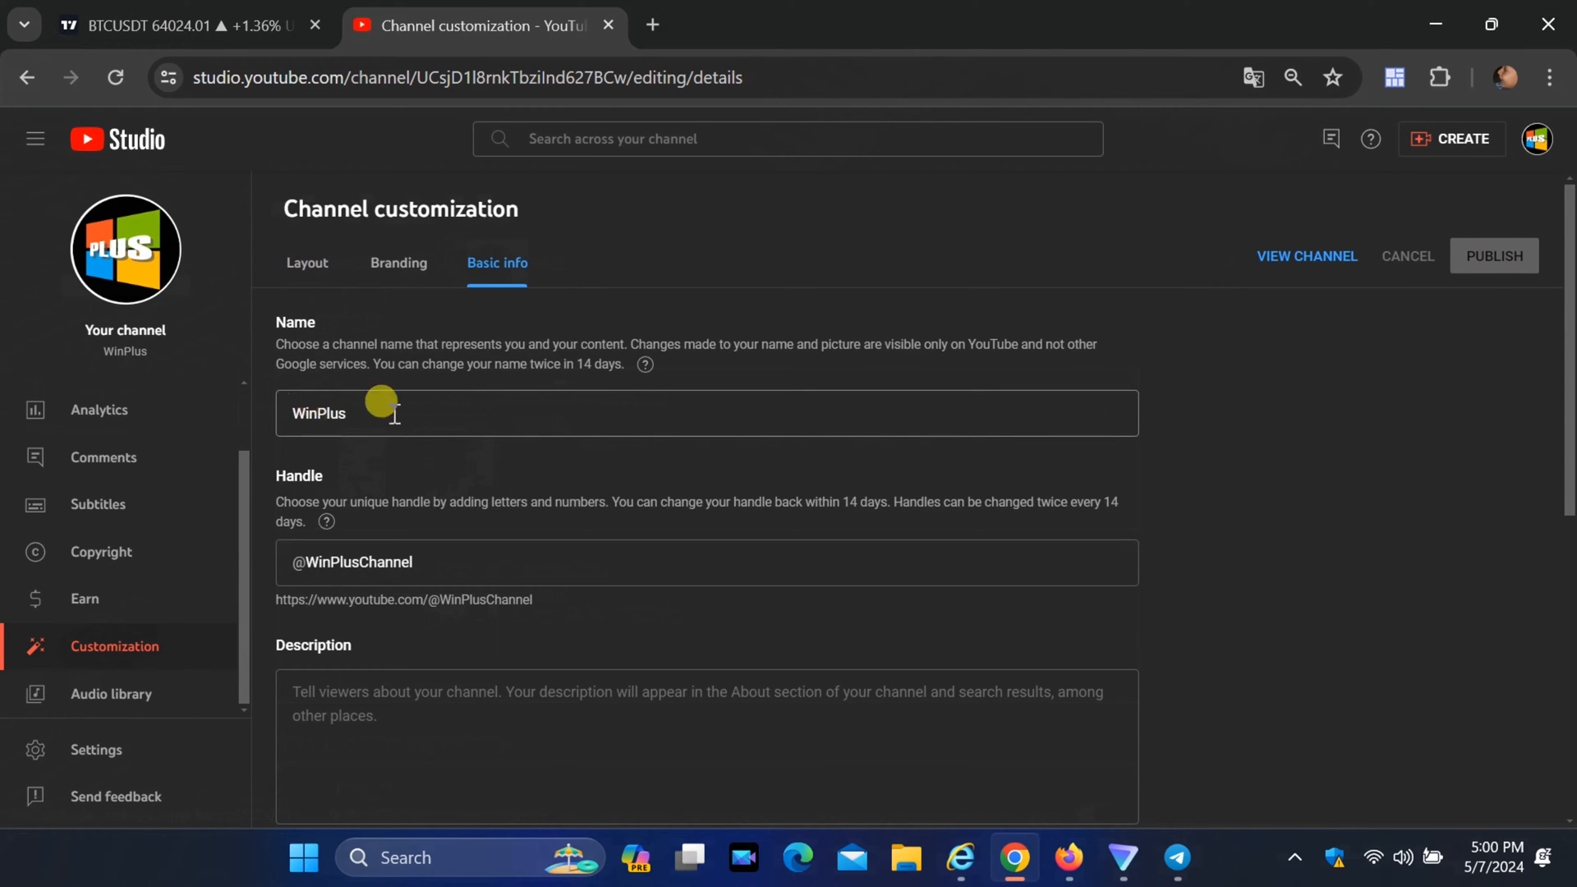
{"action": "double_click", "coordinate": [318, 414]}
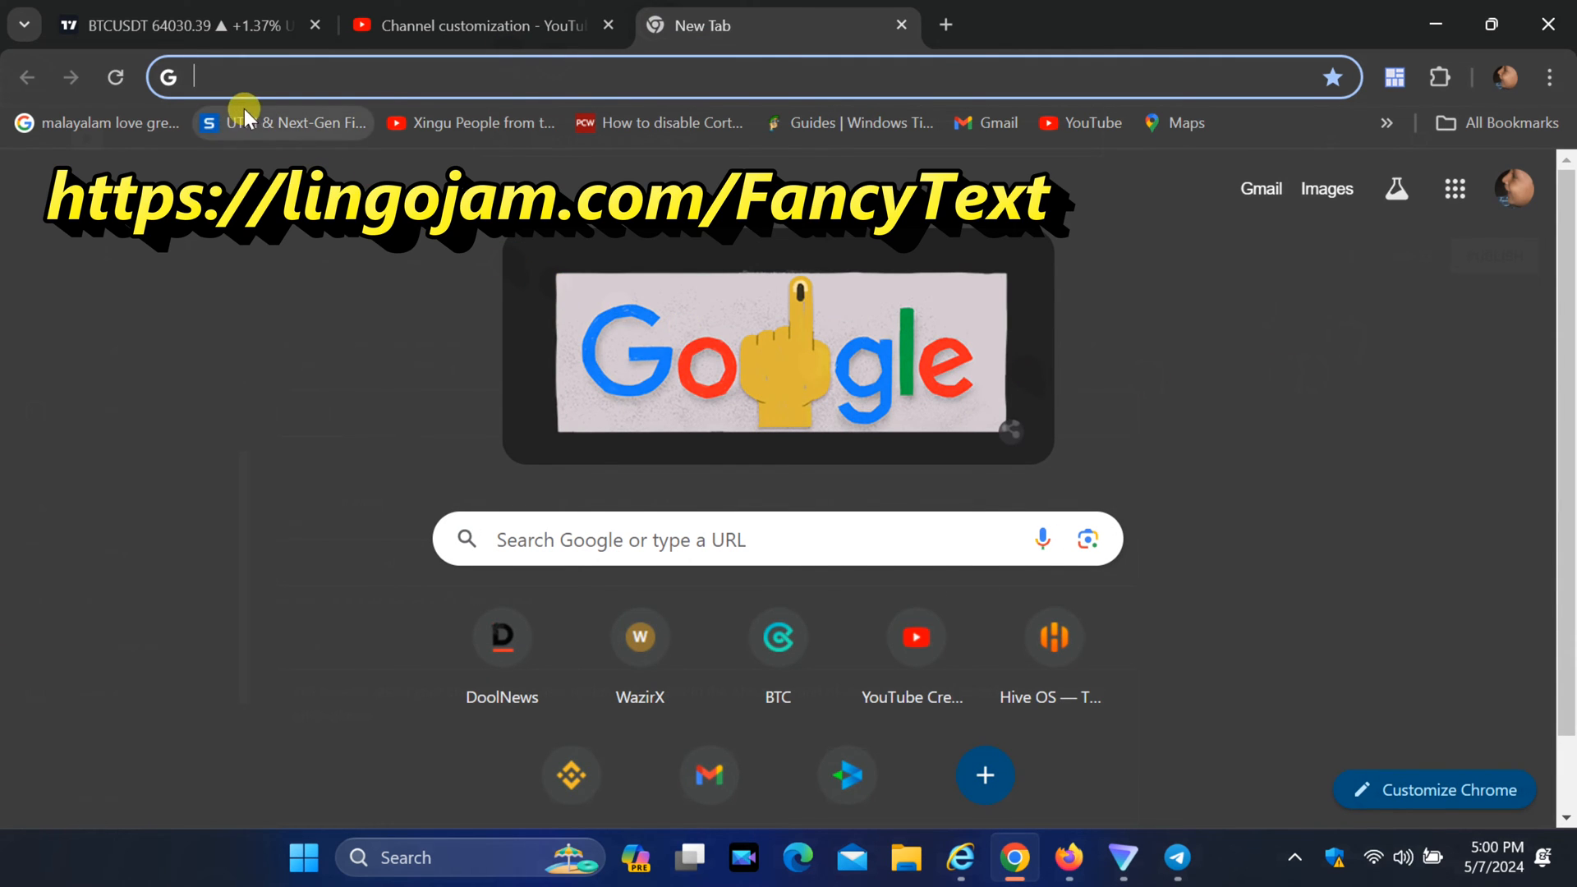
{"action": "type", "text": "https://lingojam.com/FancyText"}
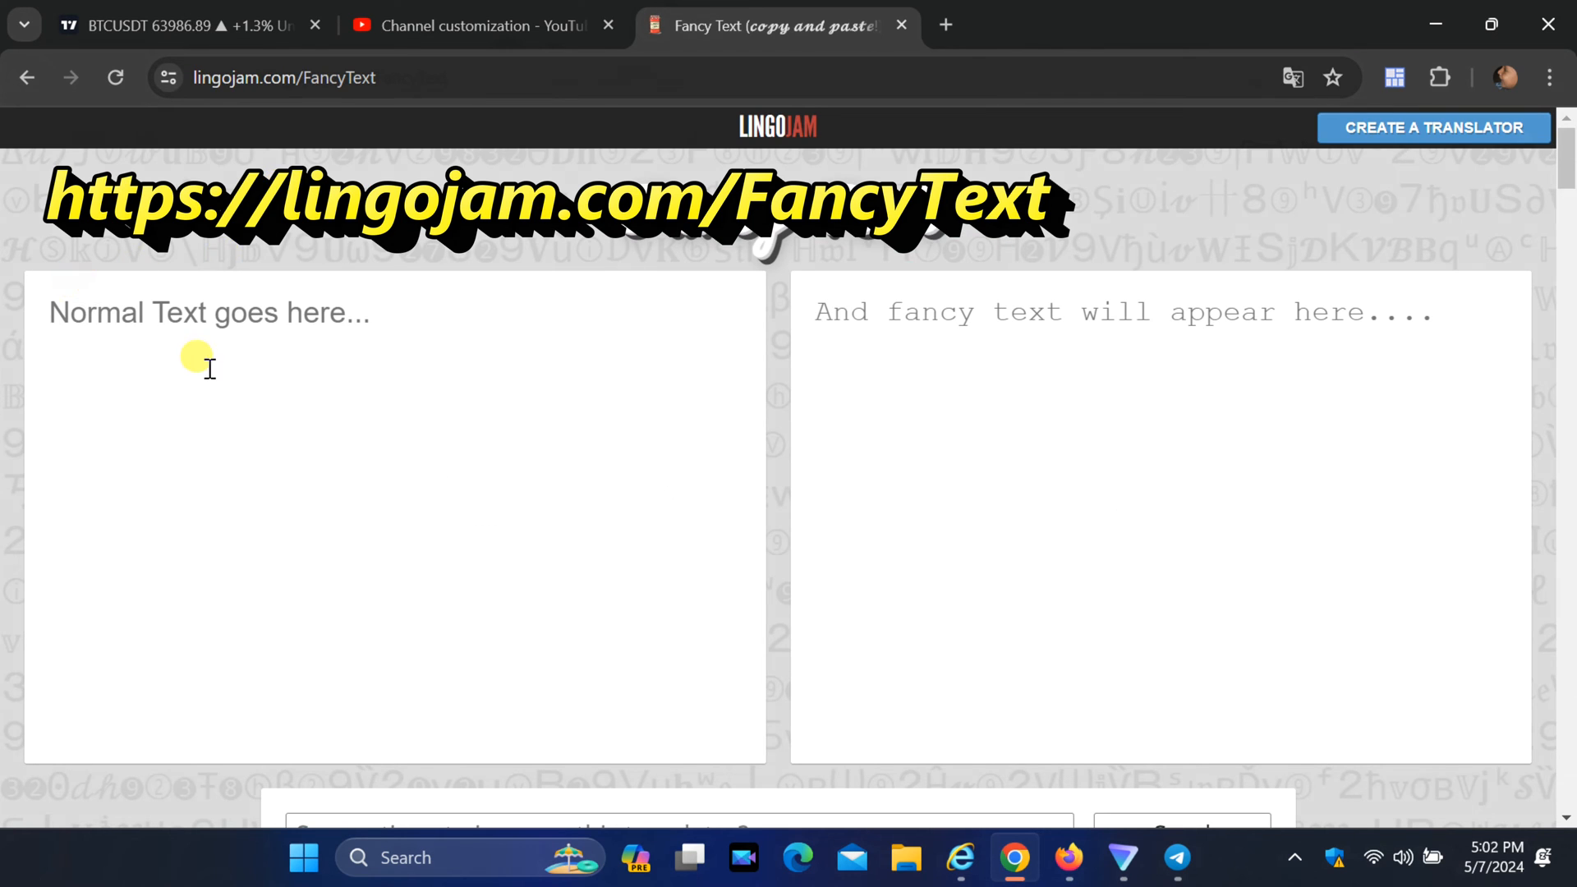
- Enter WinPlus into the Fancy Text converter and browse the generated styles
{"action": "type", "text": "Win"}
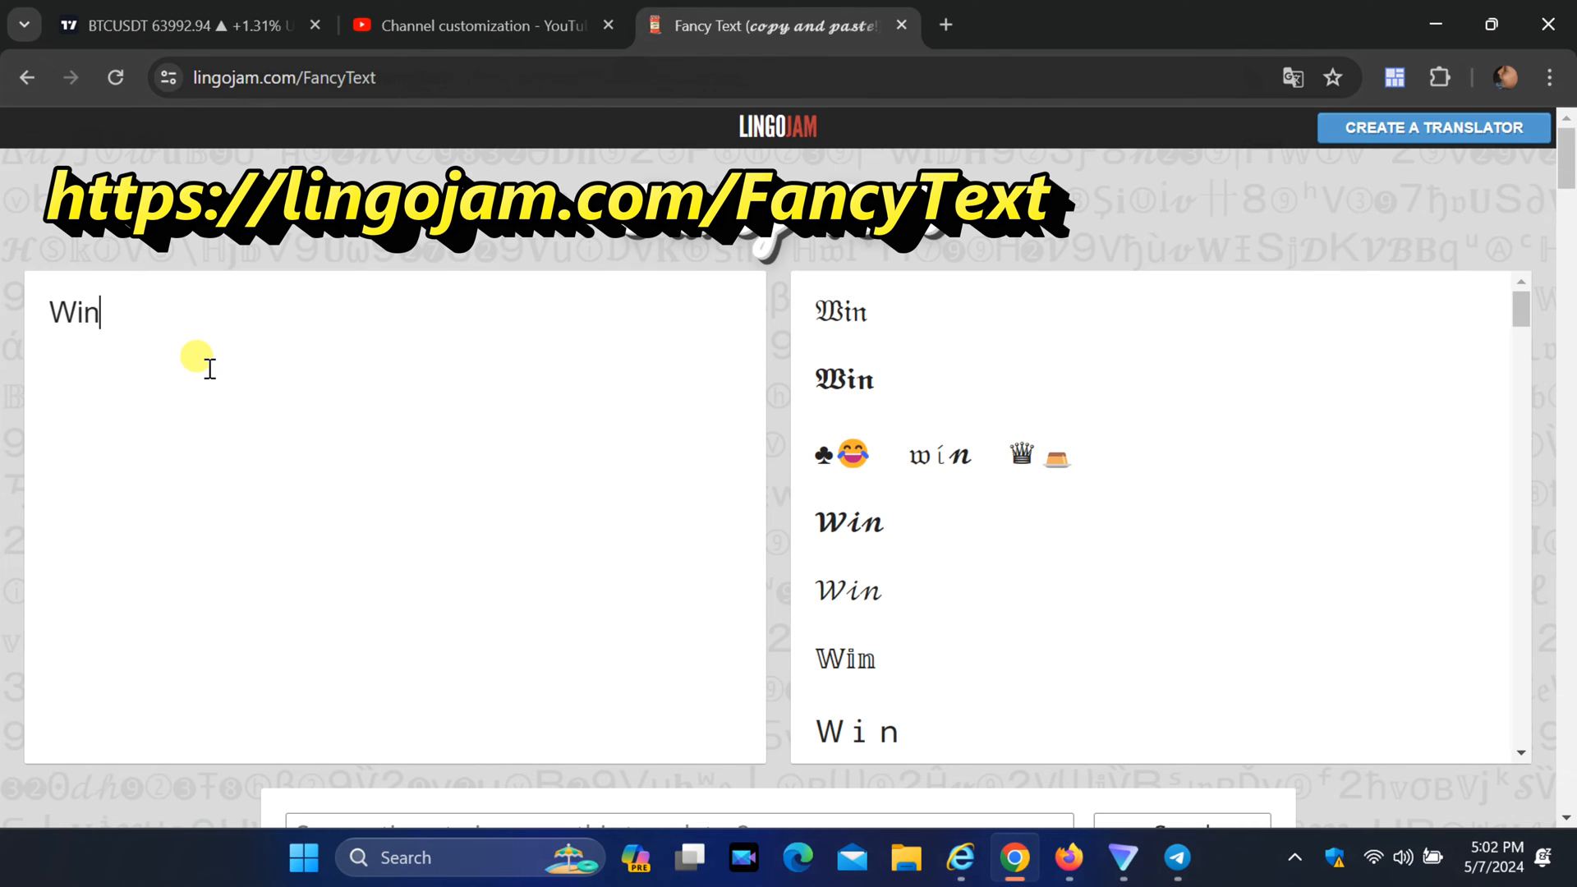
{"action": "type", "text": "Plus"}
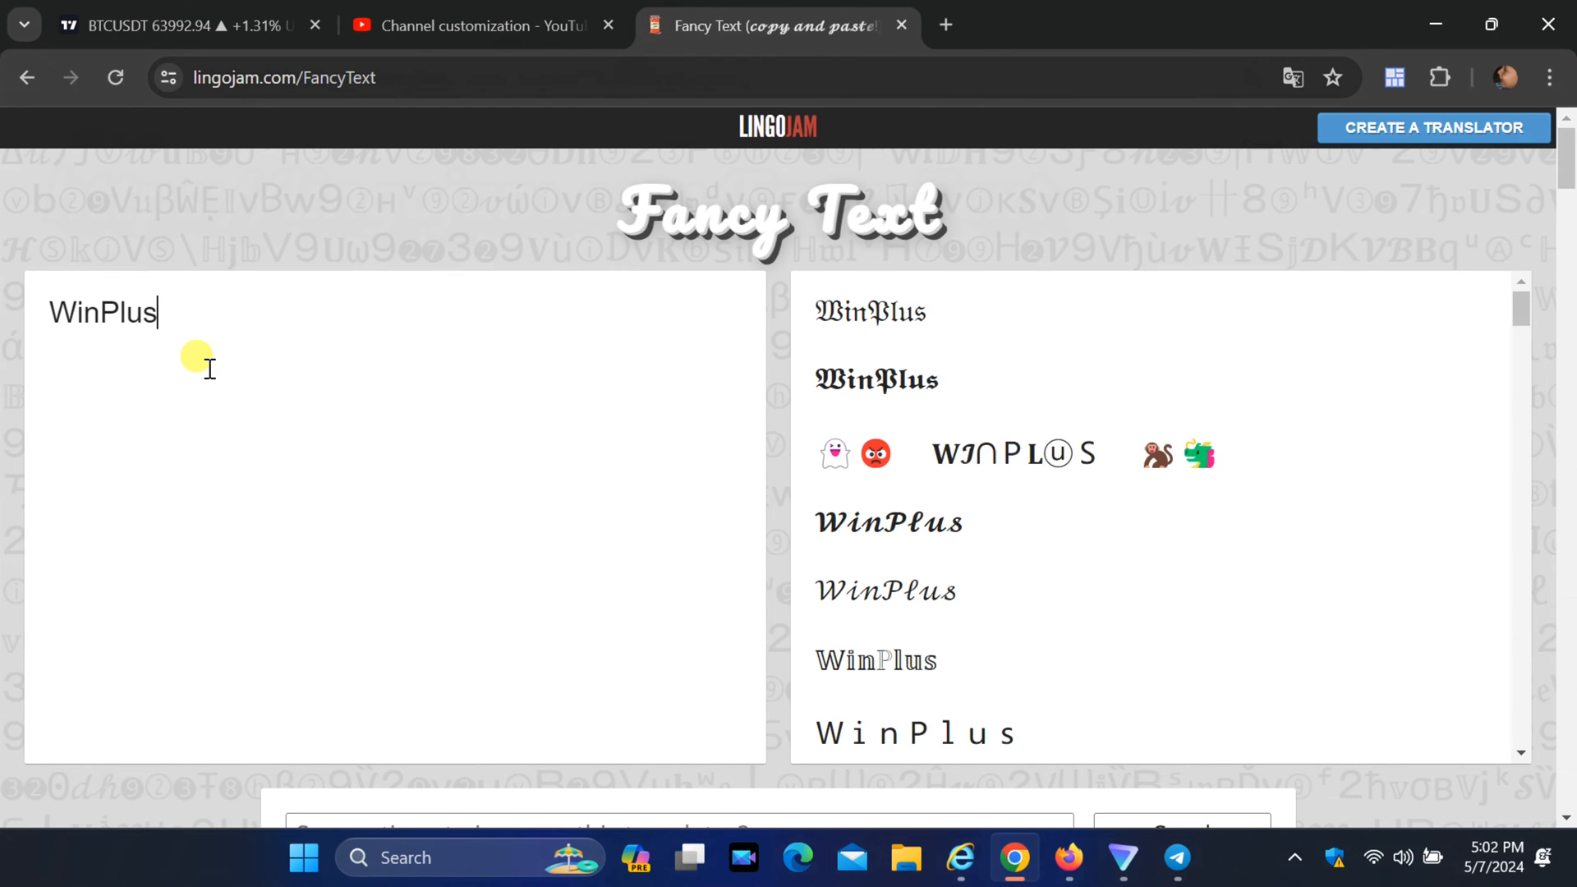
{"action": "mouse_move", "coordinate": [280, 384]}
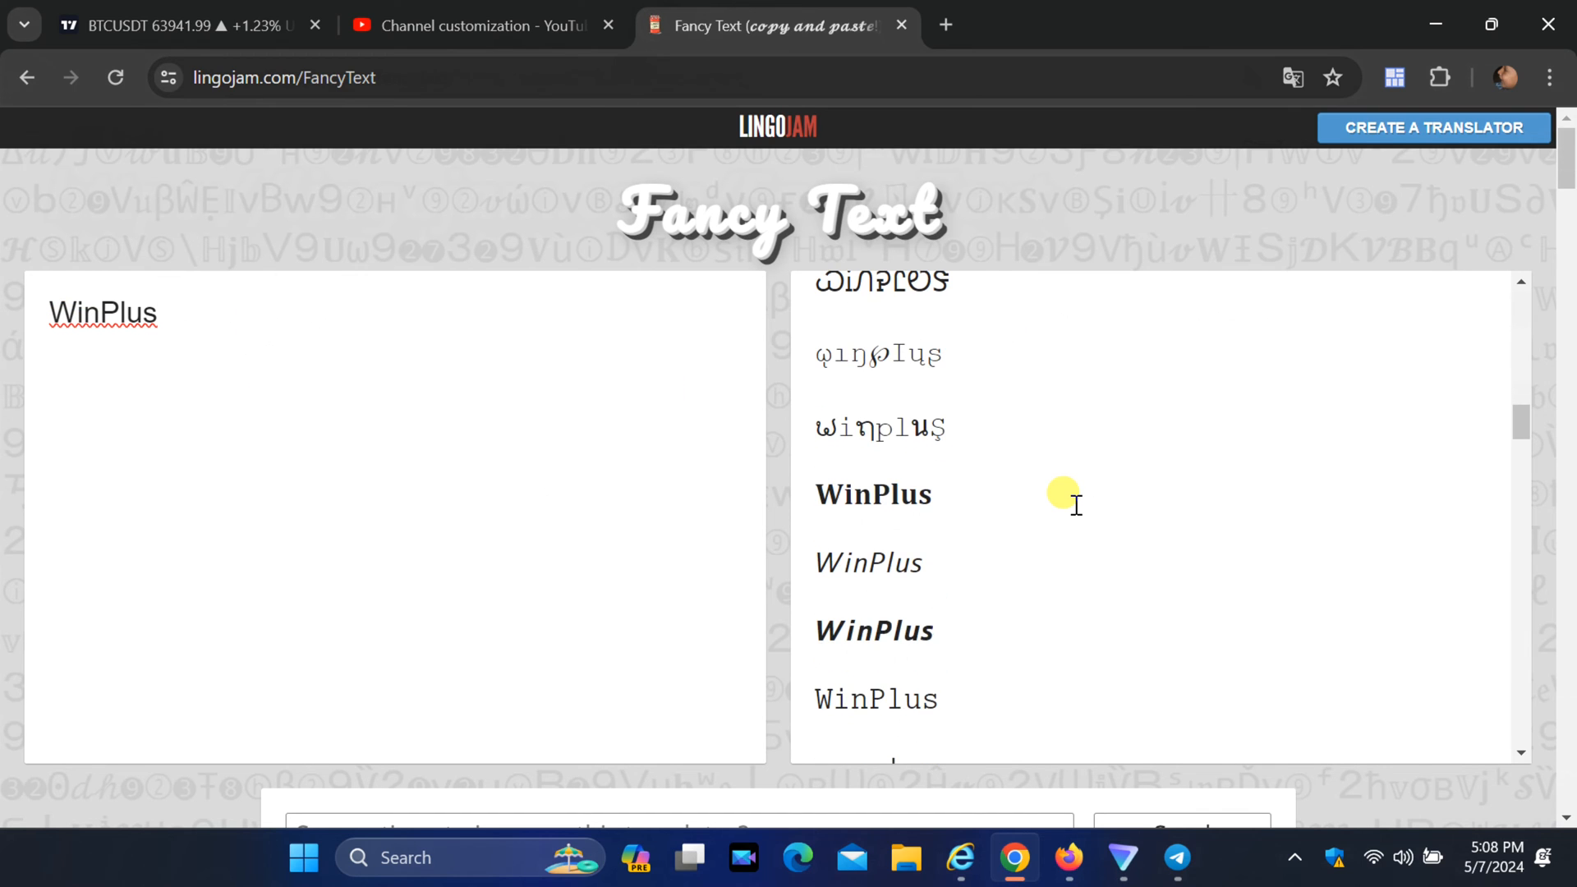
{"action": "scroll", "scroll_direction": "down", "scroll_amount": 3}
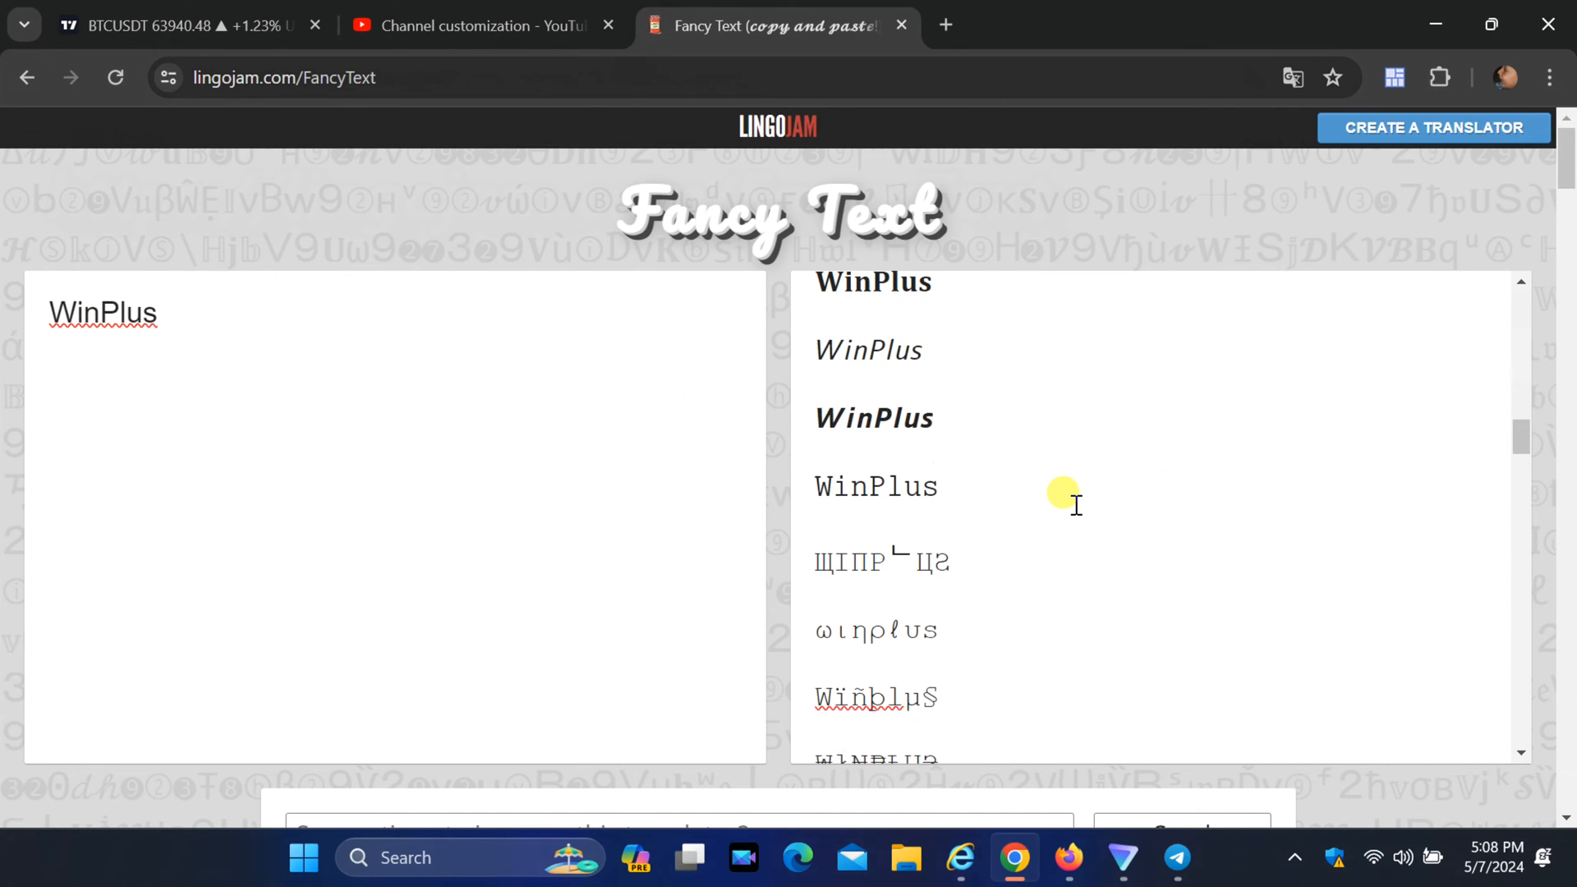
{"action": "scroll", "scroll_direction": "down", "scroll_amount": 3}
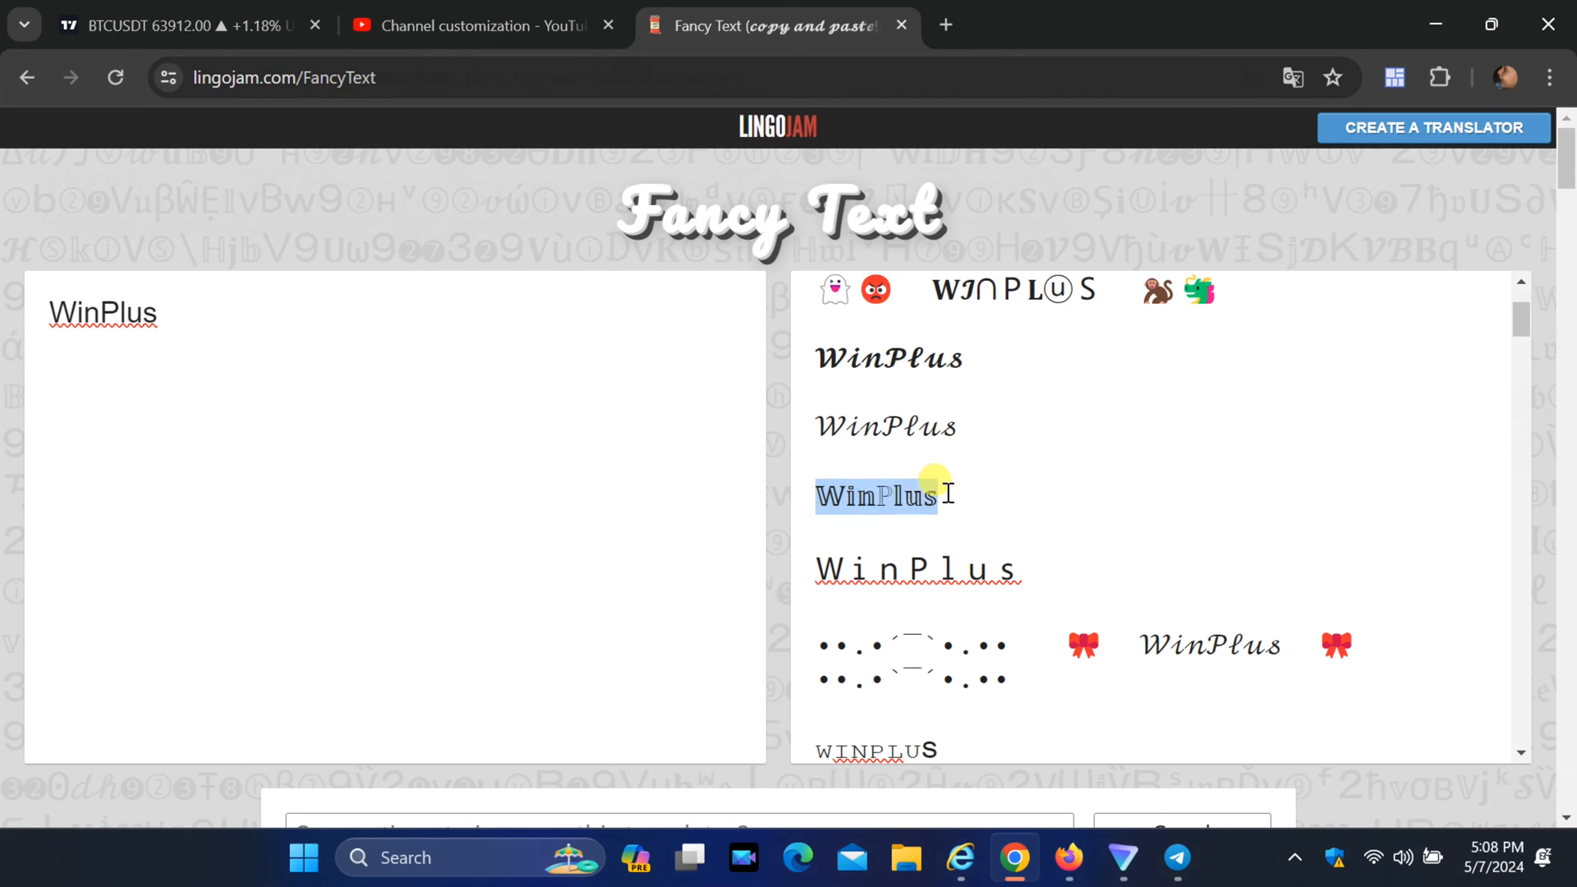
- Copy one fancy-styled WinPlus and return to the YouTube Studio tab
{"action": "right_click", "coordinate": [877, 494]}
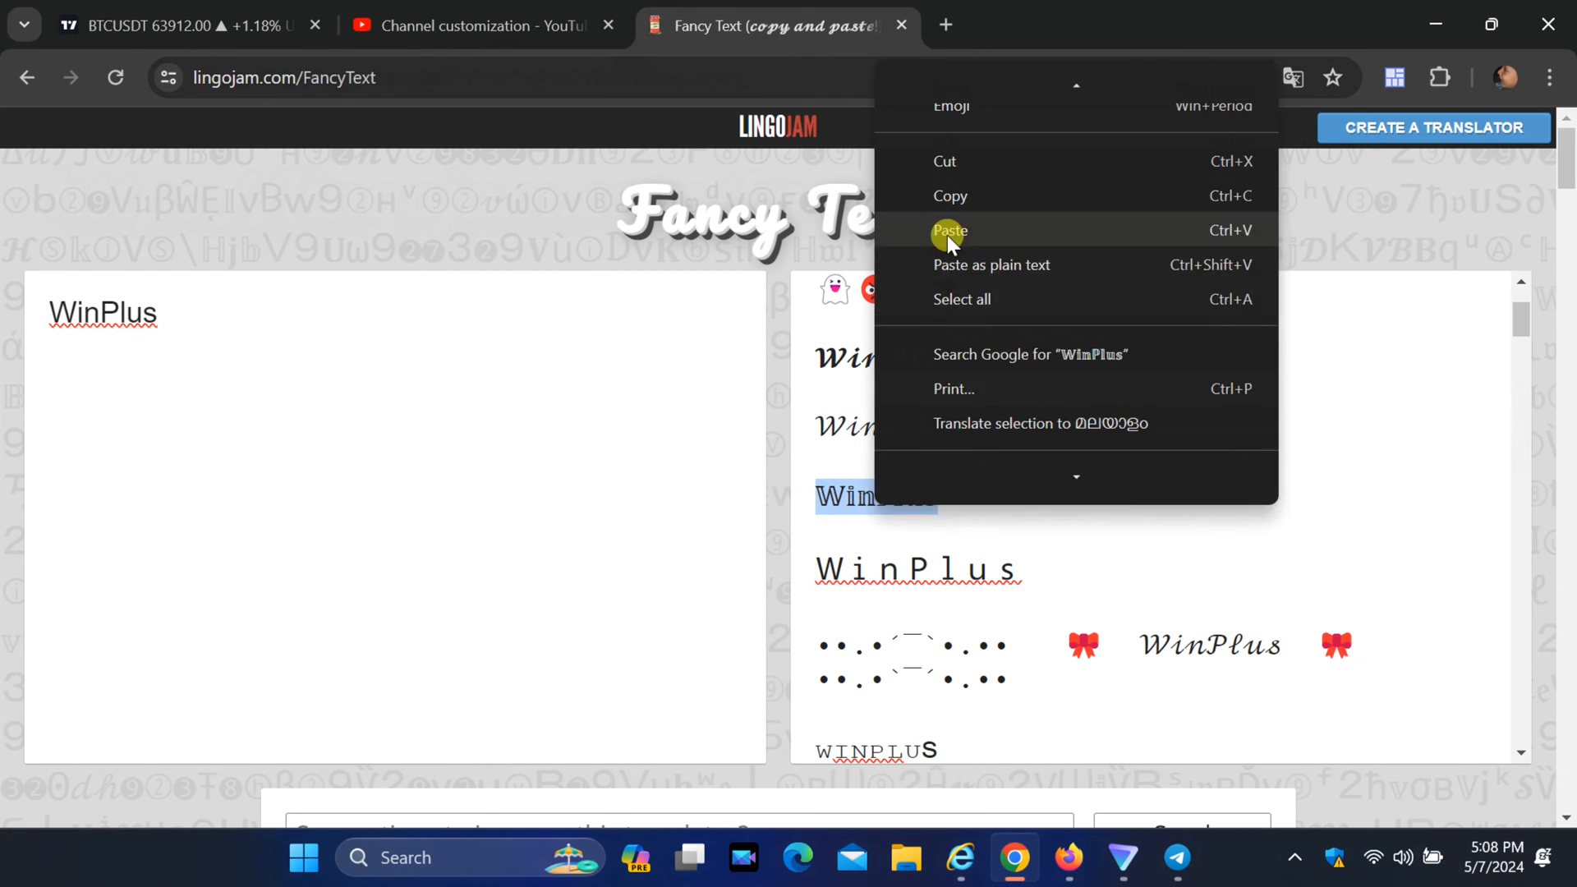
{"action": "left_click", "coordinate": [950, 230]}
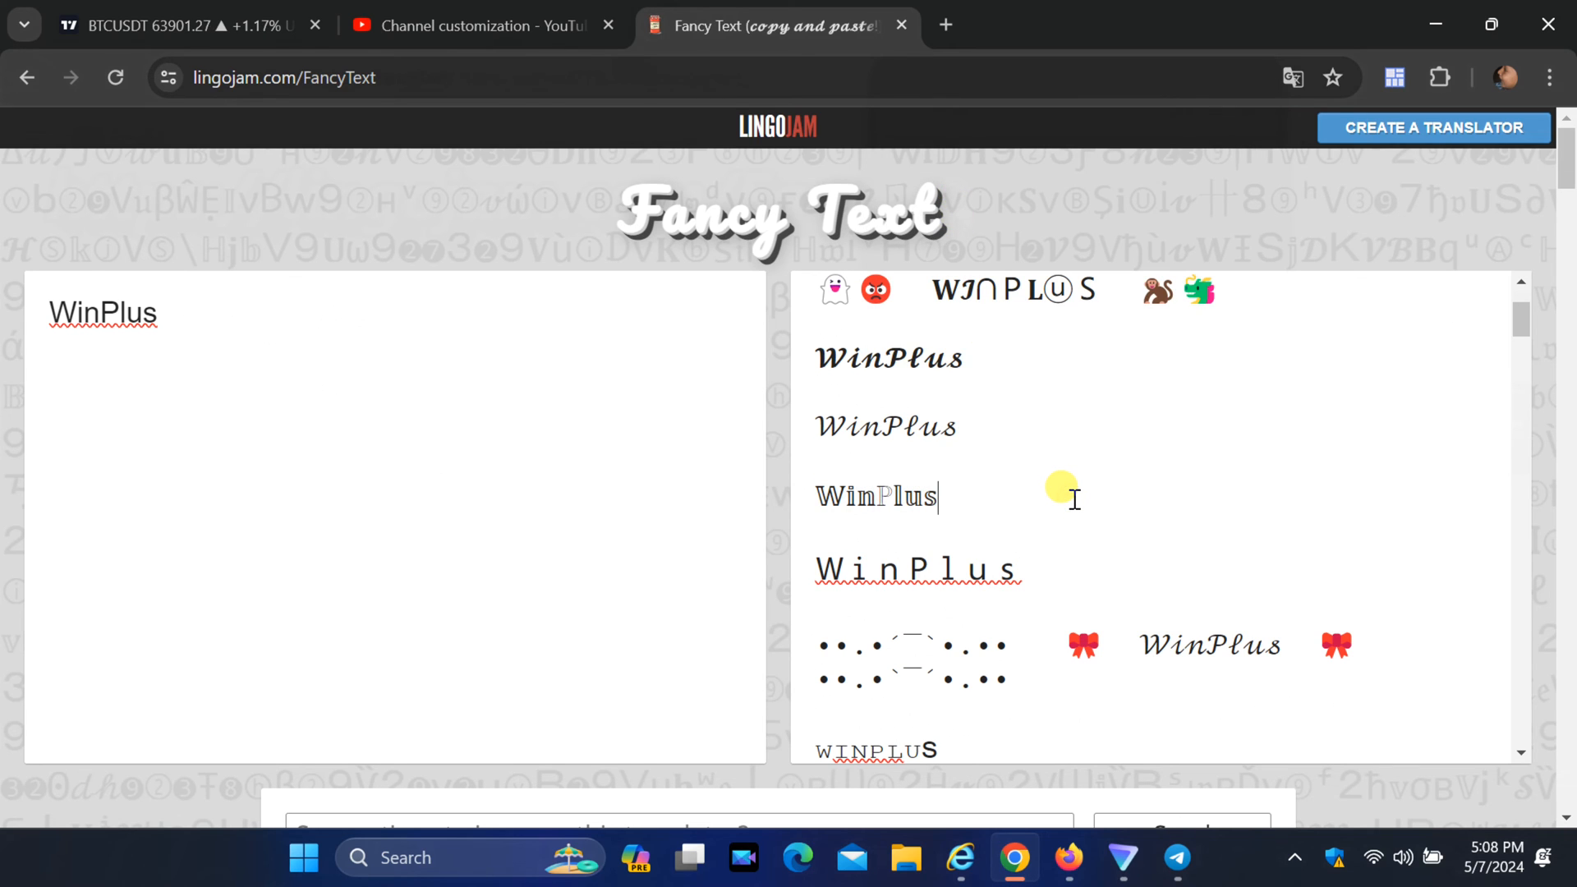
{"action": "left_click", "coordinate": [483, 25]}
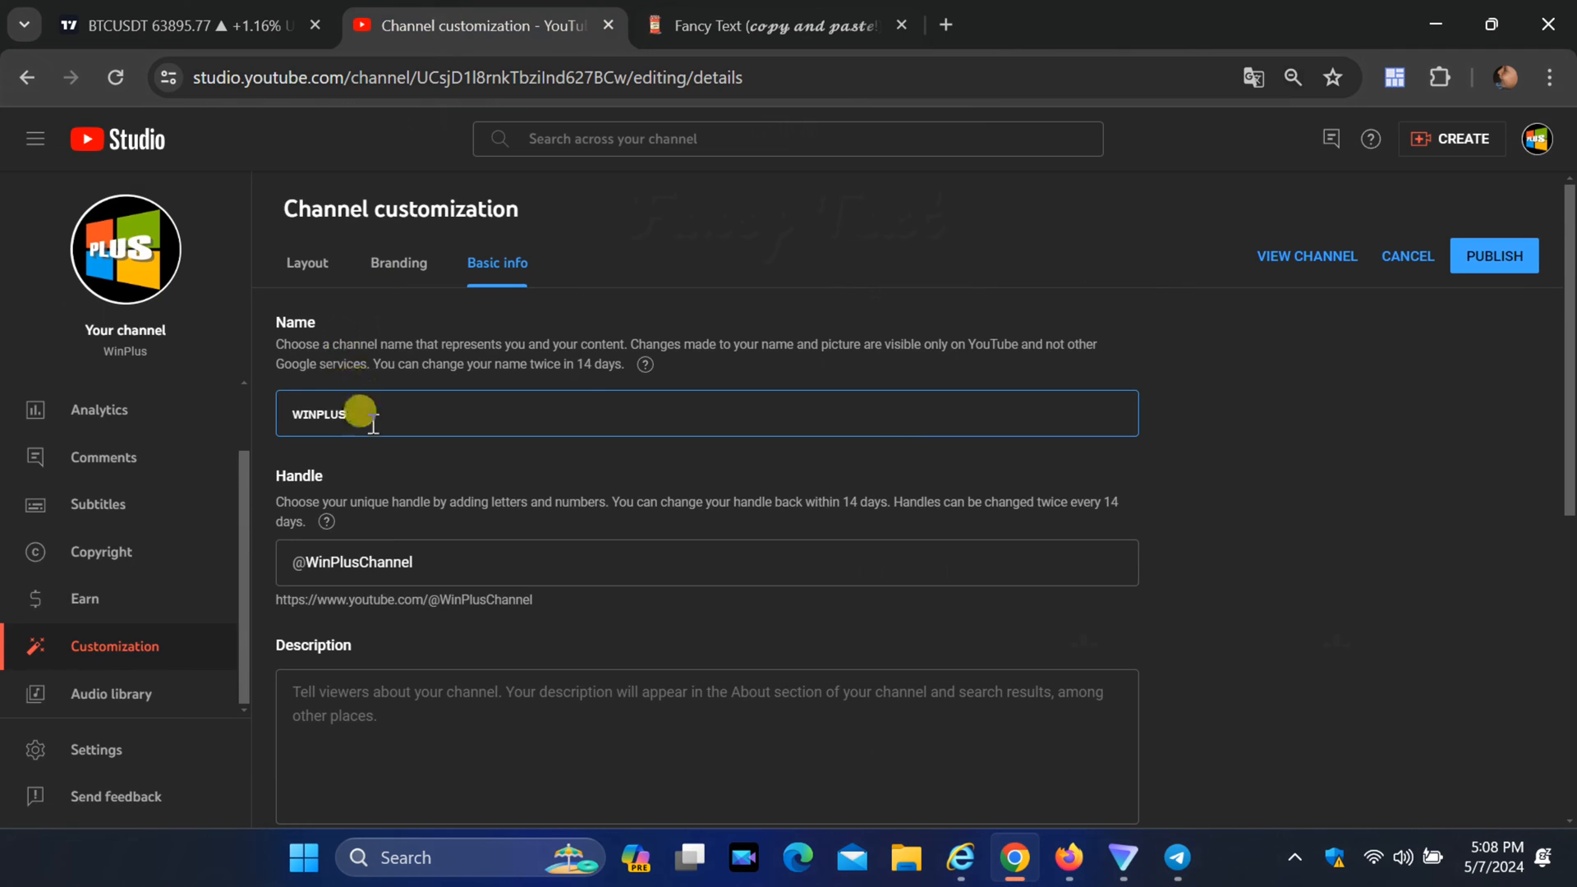
- Paste the fancy WinPlus into the Name field, then publish and proceed through verification
{"action": "right_click", "coordinate": [332, 413]}
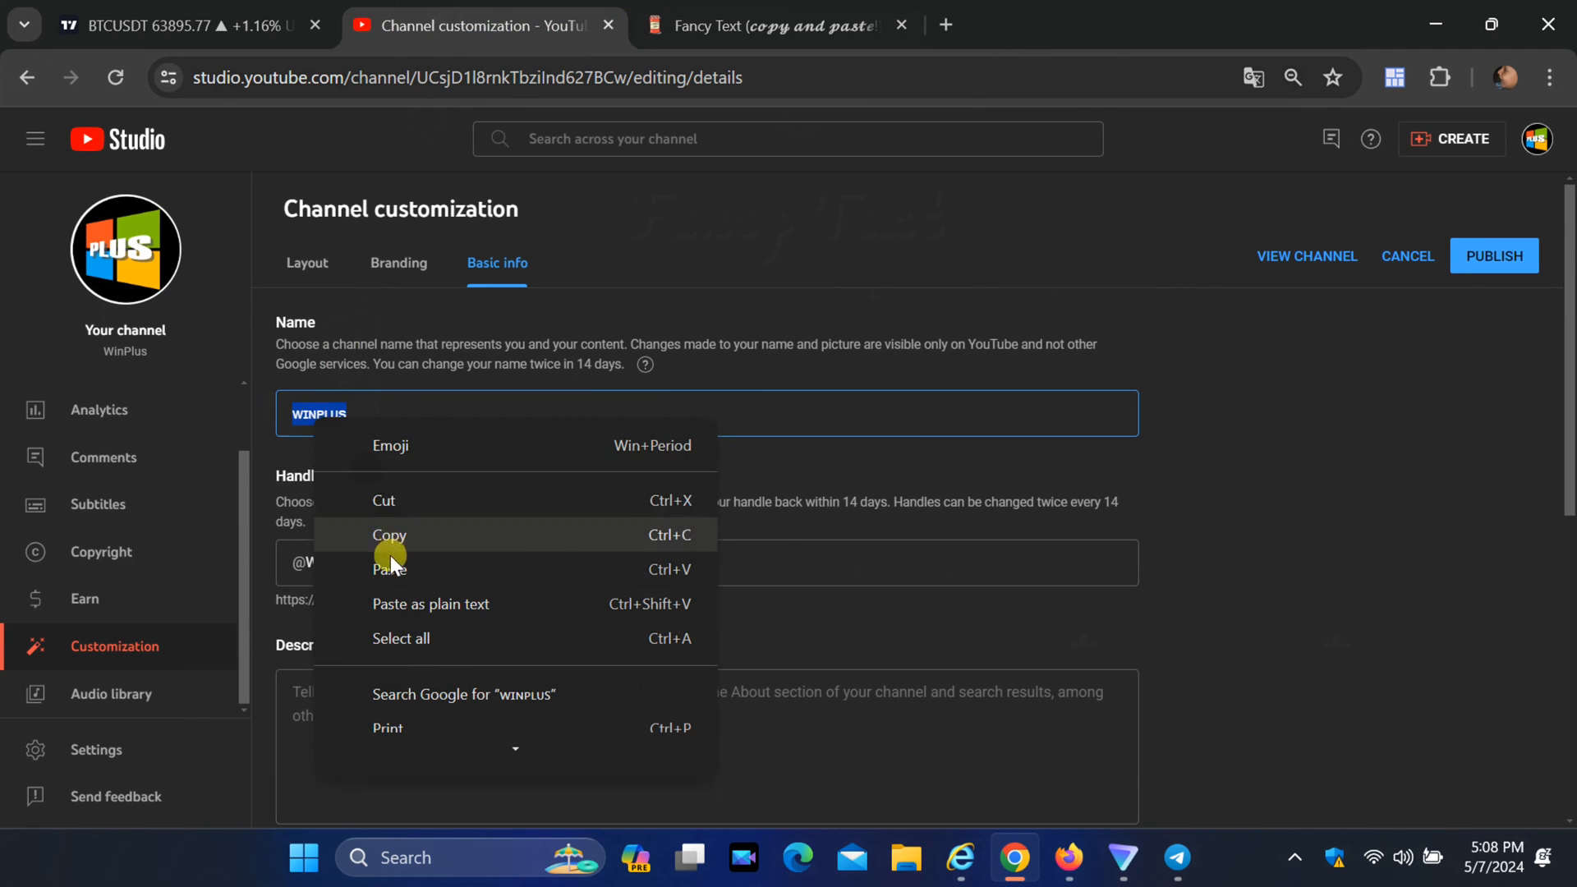
{"action": "left_click", "coordinate": [389, 534]}
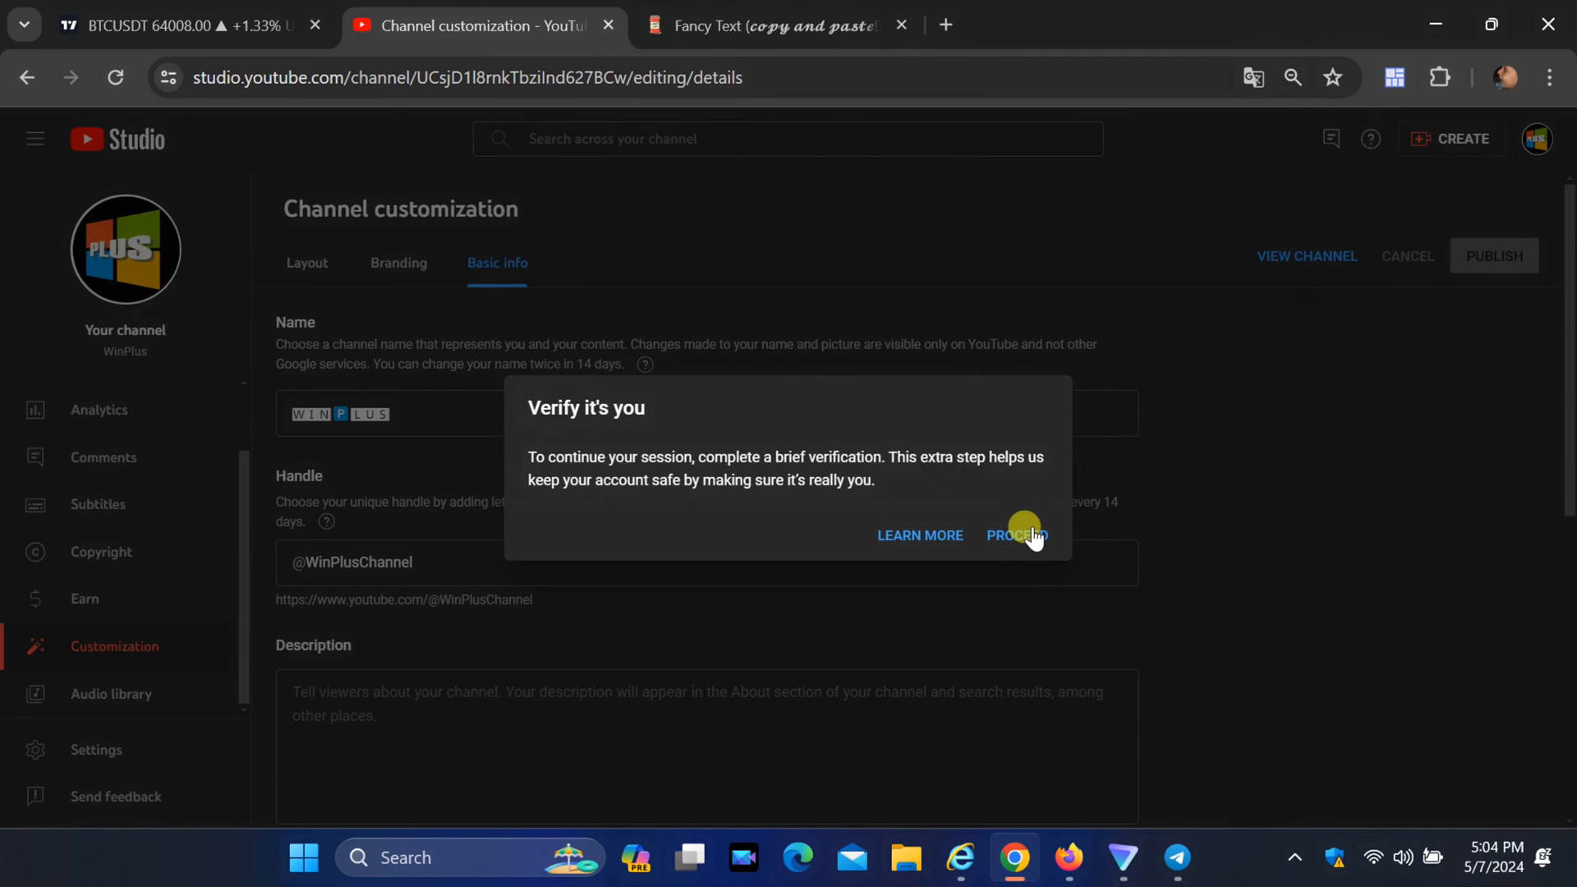
{"action": "left_click", "coordinate": [1016, 534]}
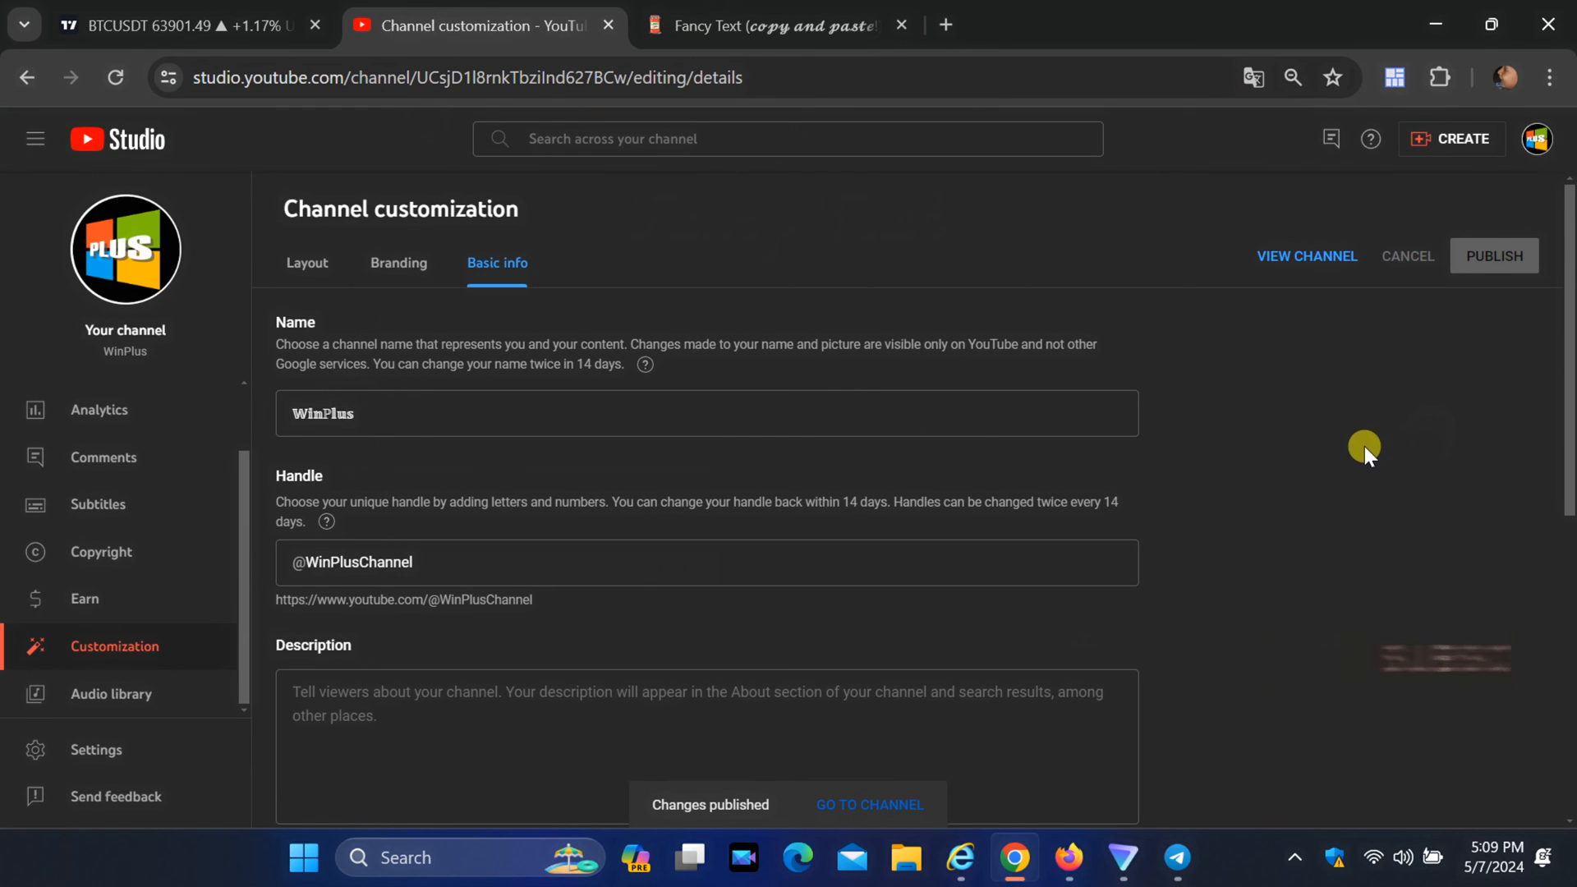